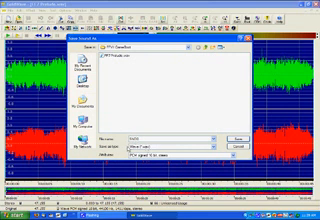
Reveal the Save-as-type format list in the Save As dialog.
{"action": "left_click", "coordinate": [268, 166]}
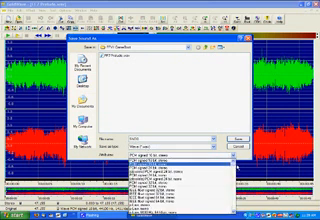